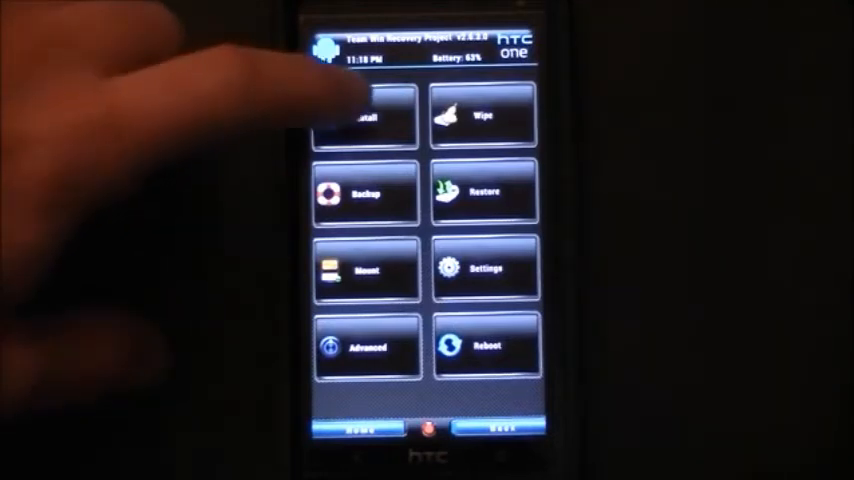
# Start installing the Guru Reset stock package from storage in TWRP
pyautogui.click(368, 116)
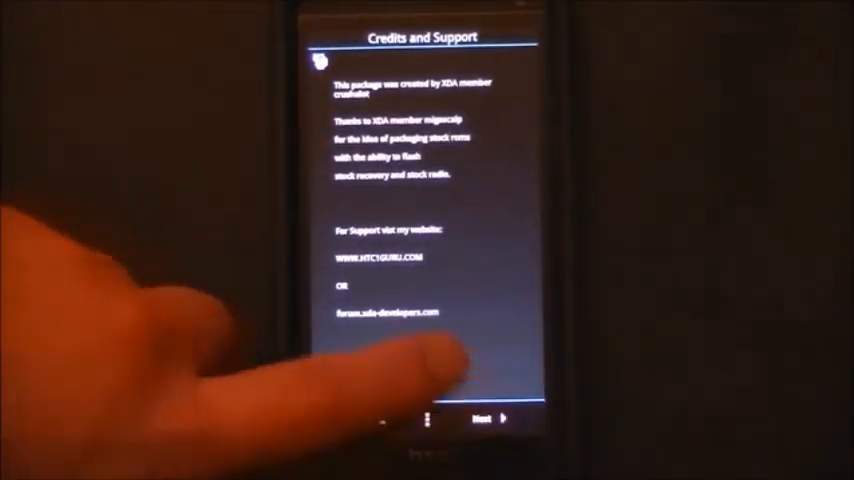
# Continue past the Aroma Installer credits and support page
pyautogui.click(484, 420)
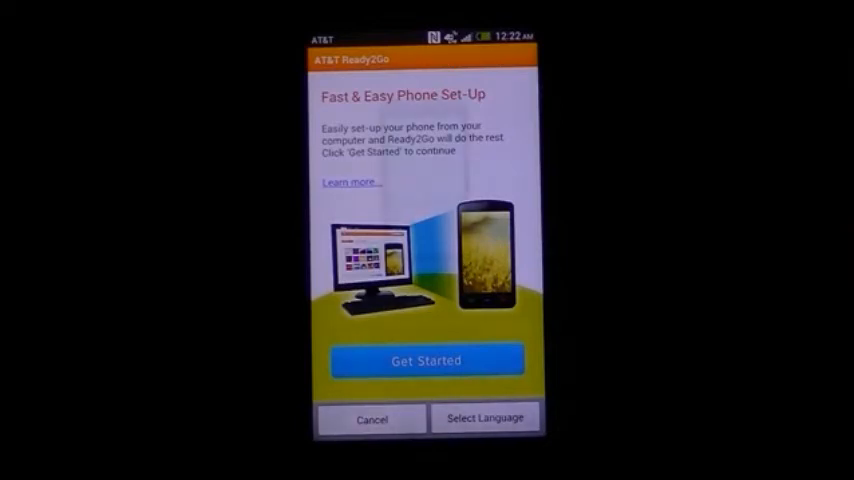
# Cancel the AT&T Ready2Go computer-assisted set-up
pyautogui.click(428, 360)
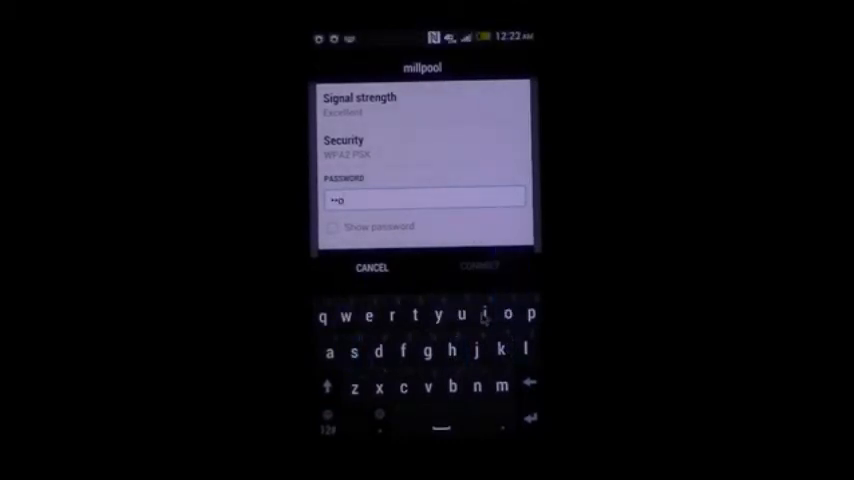
# Connect to the millpool Wi-Fi network with its password
pyautogui.click(524, 352)
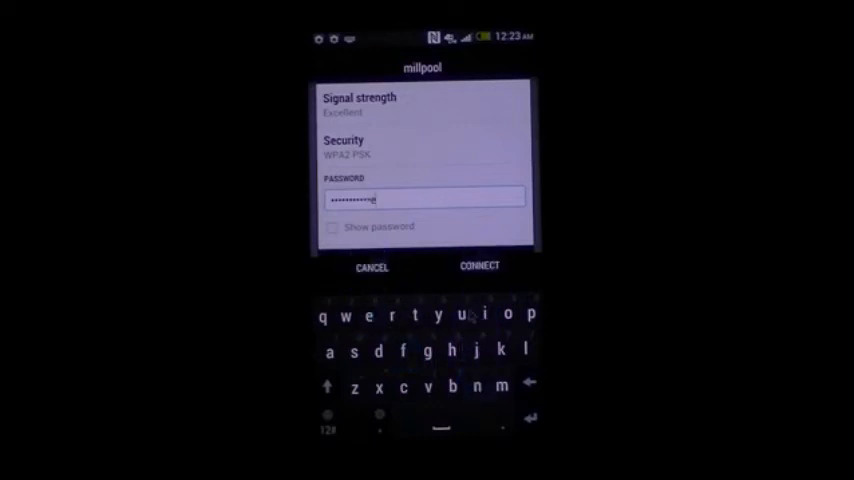
pyautogui.click(478, 268)
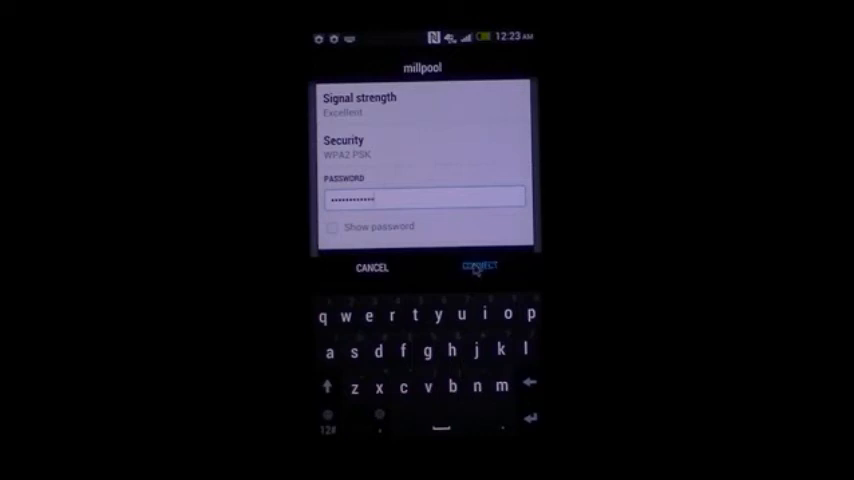
pyautogui.click(478, 268)
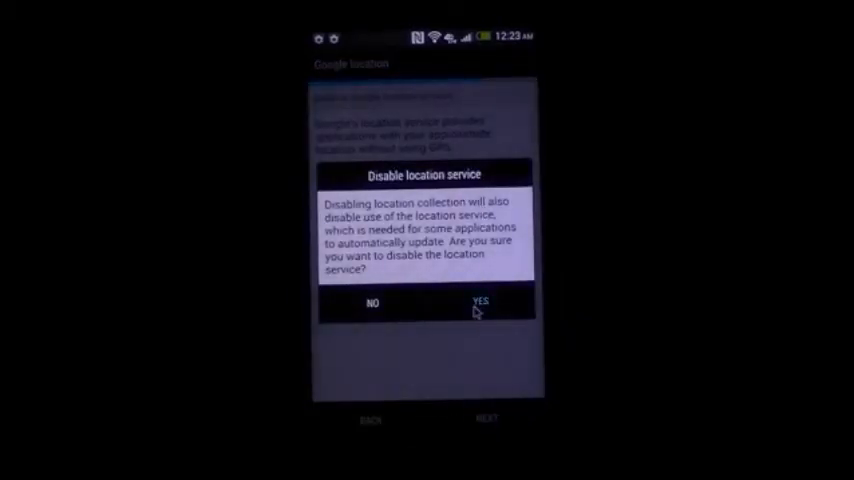
# Confirm disabling the location service for the phone
pyautogui.click(480, 302)
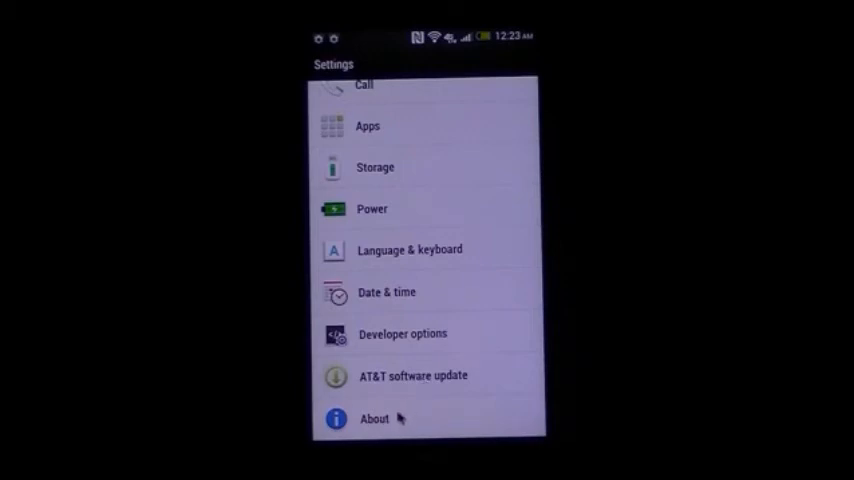
# View the phone's About information and return to the main settings list
pyautogui.click(374, 420)
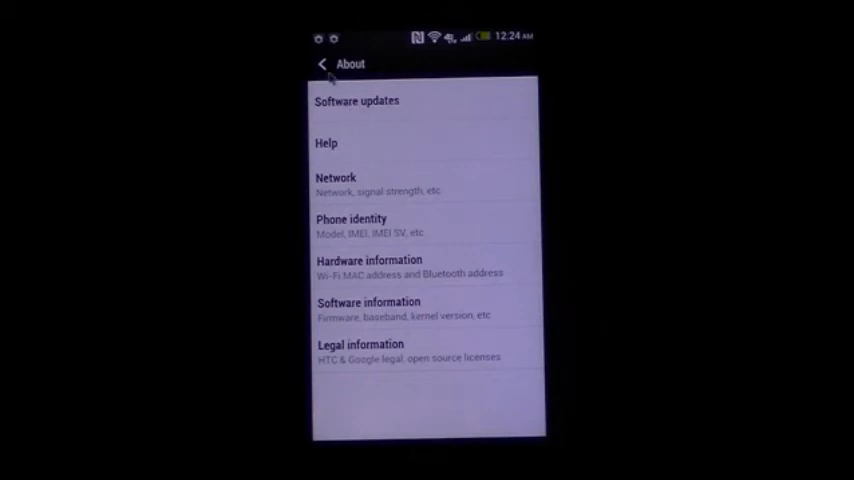
pyautogui.click(322, 64)
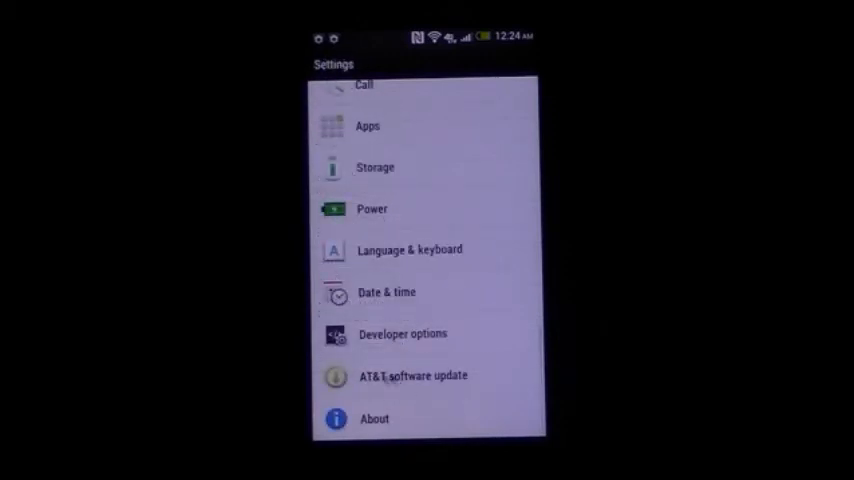